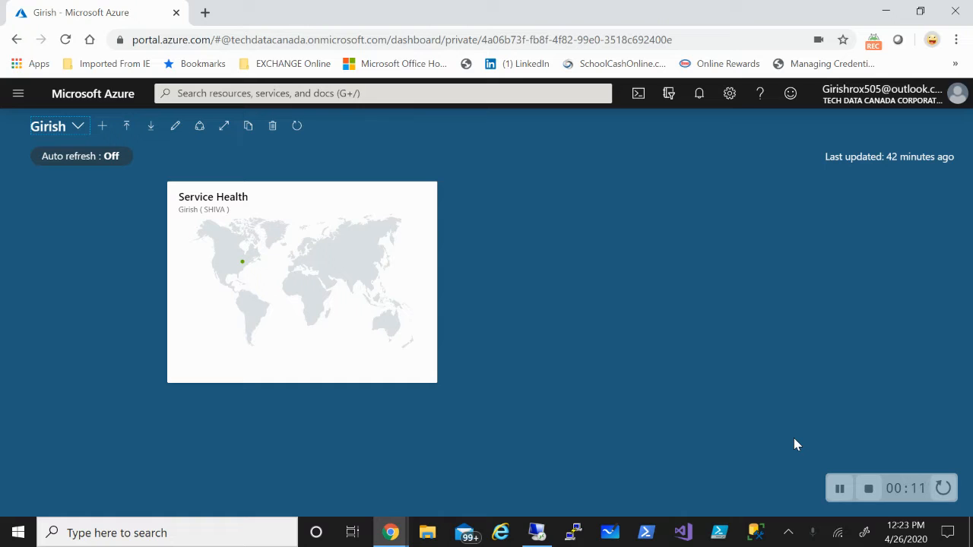
mouse_move(693, 426)
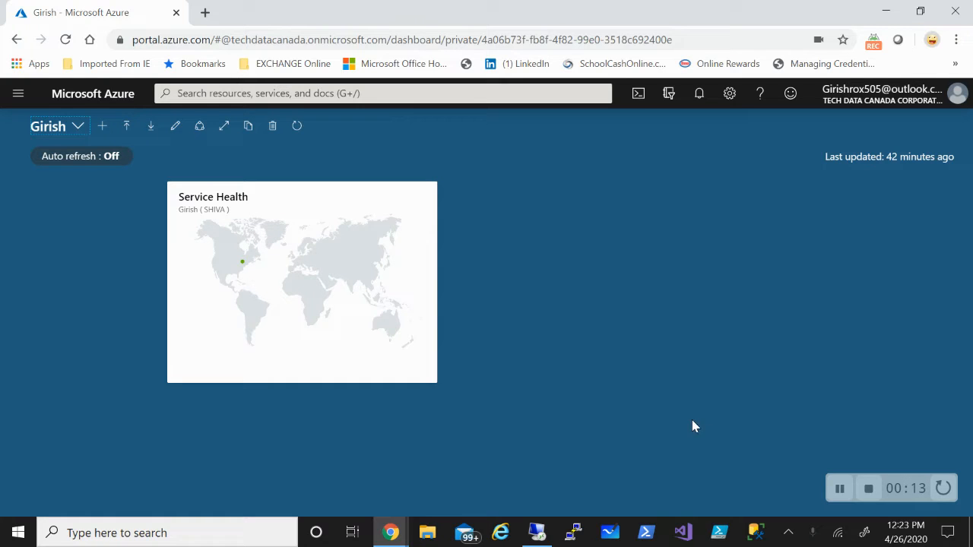
mouse_move(389, 532)
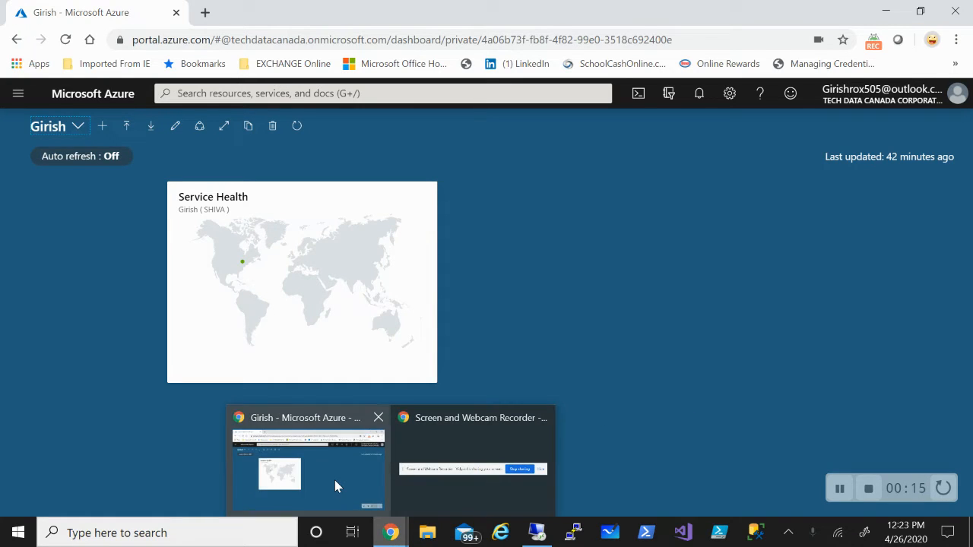
List the subscription's virtual machines from the portal navigation menu
click(19, 92)
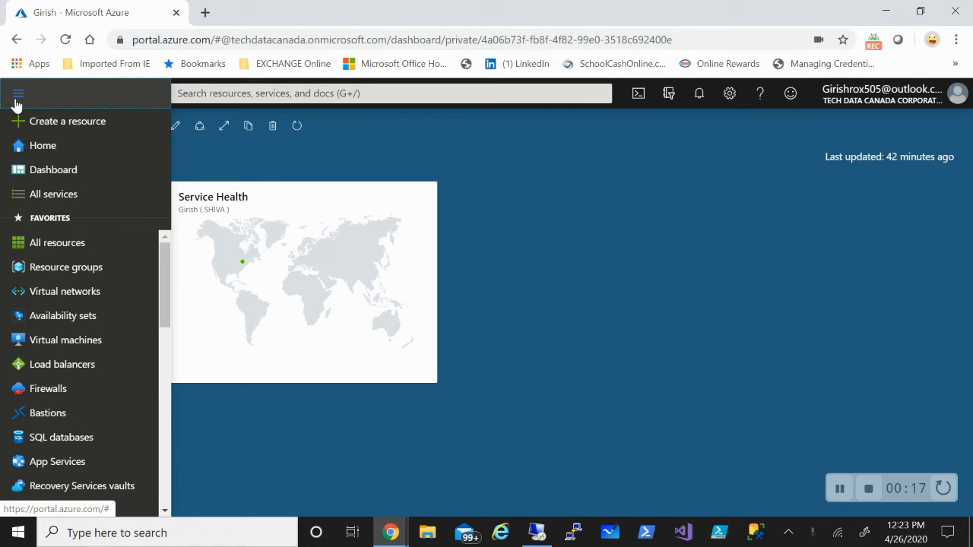
click(65, 341)
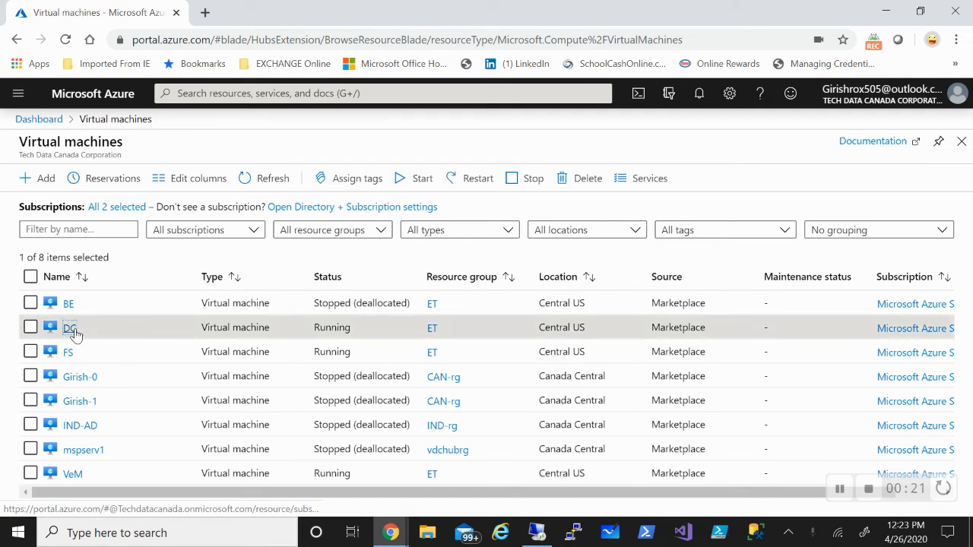
From the DC machine's networking, reach the dc90 interface's DC-nsg security group
click(70, 327)
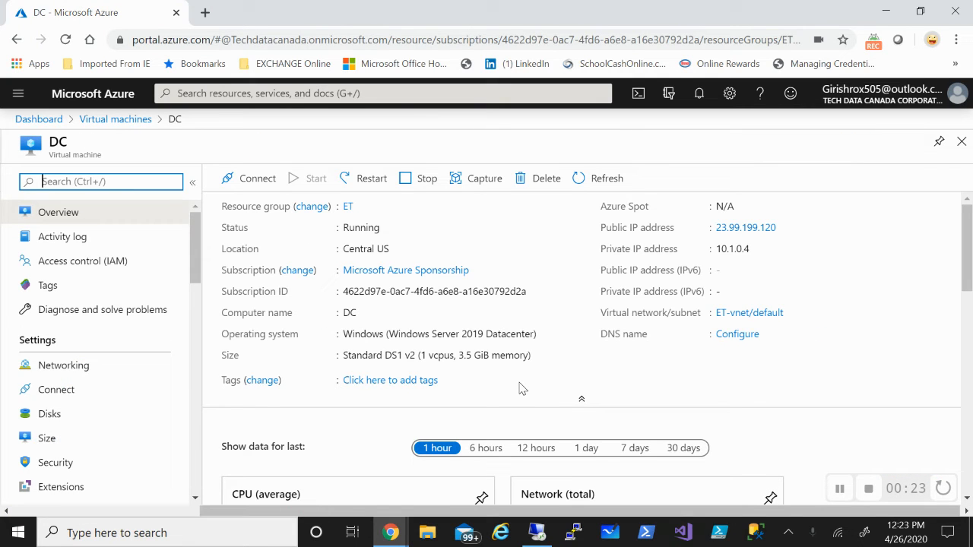
mouse_move(129, 365)
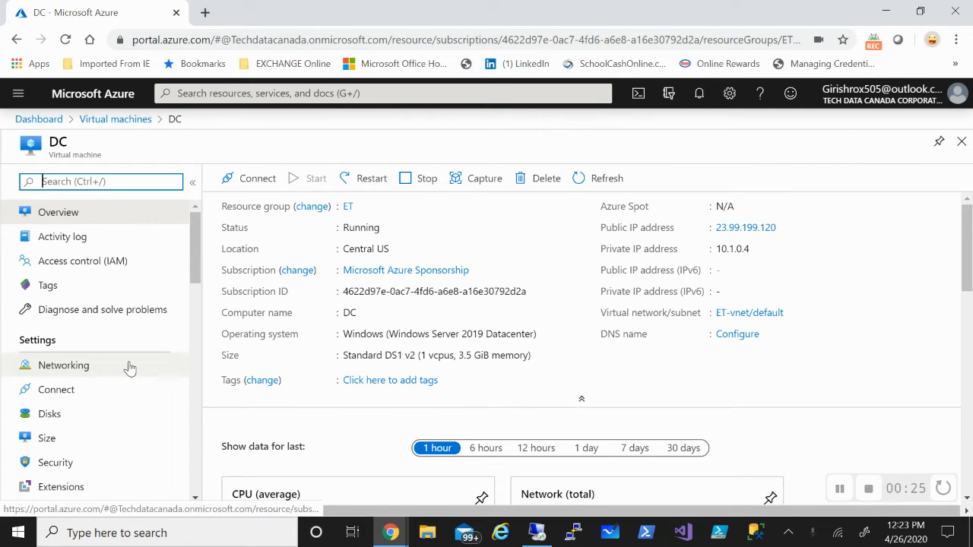
click(64, 364)
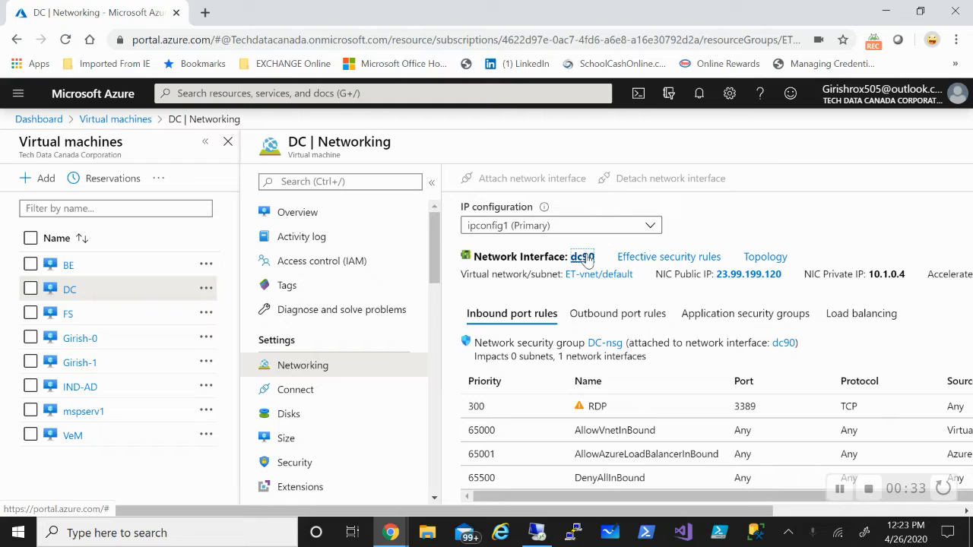
click(582, 255)
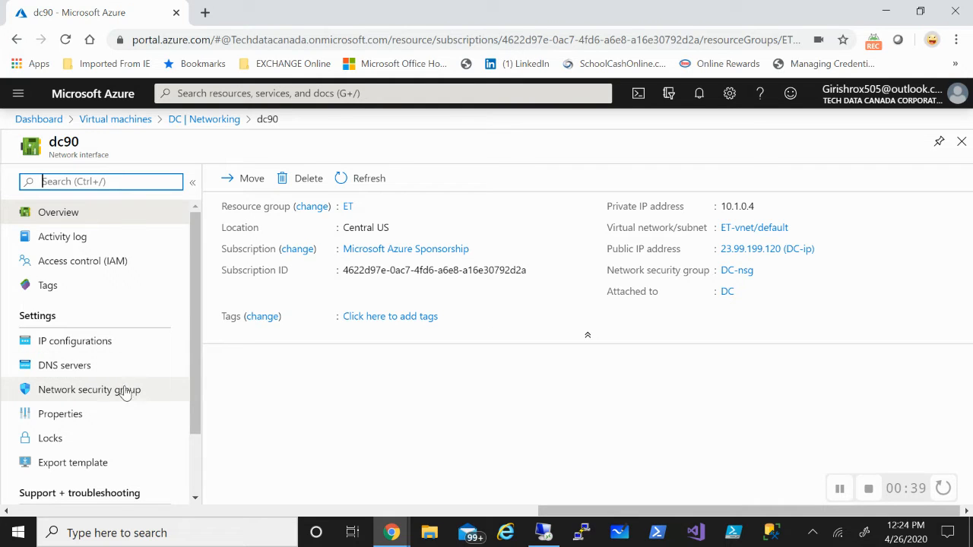
click(88, 389)
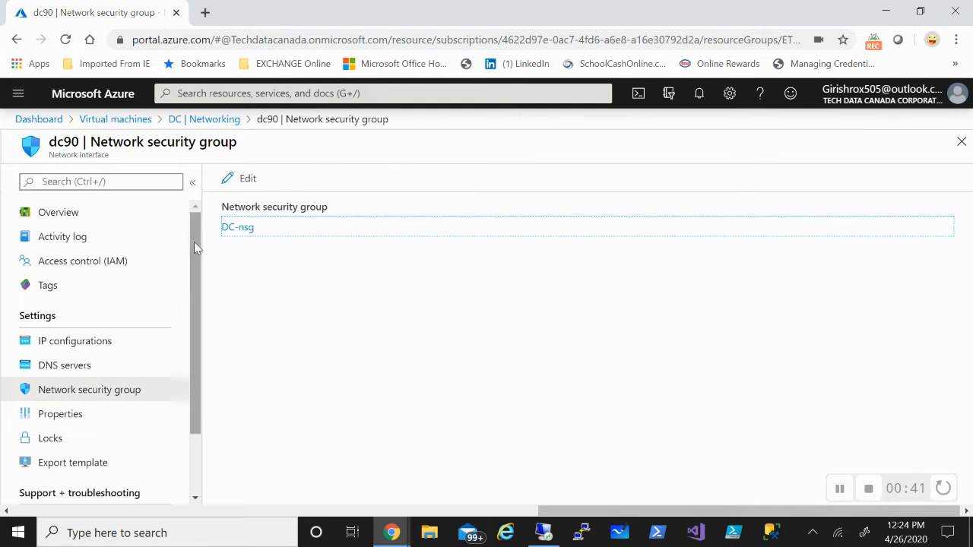
click(238, 227)
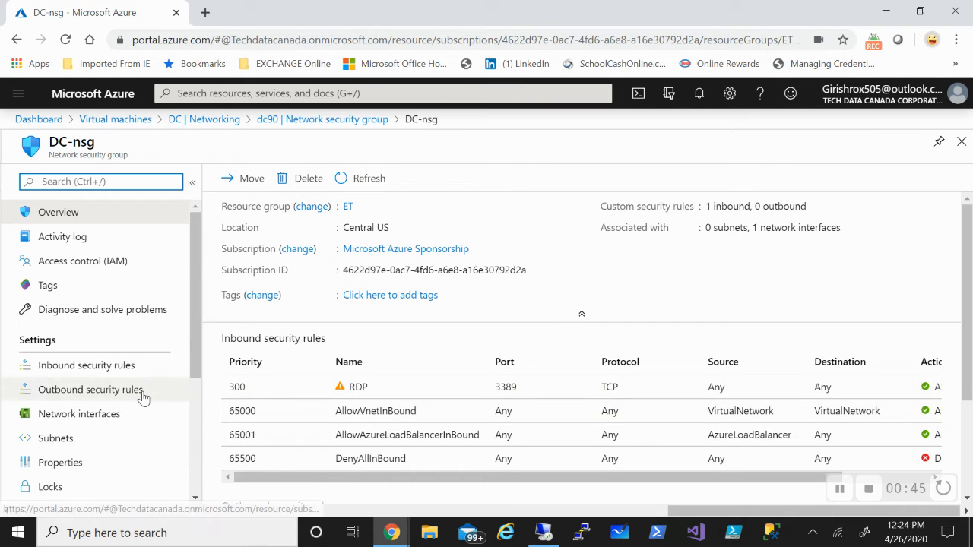
Show DC-nsg's outbound security rules with the Priority column in view
click(89, 389)
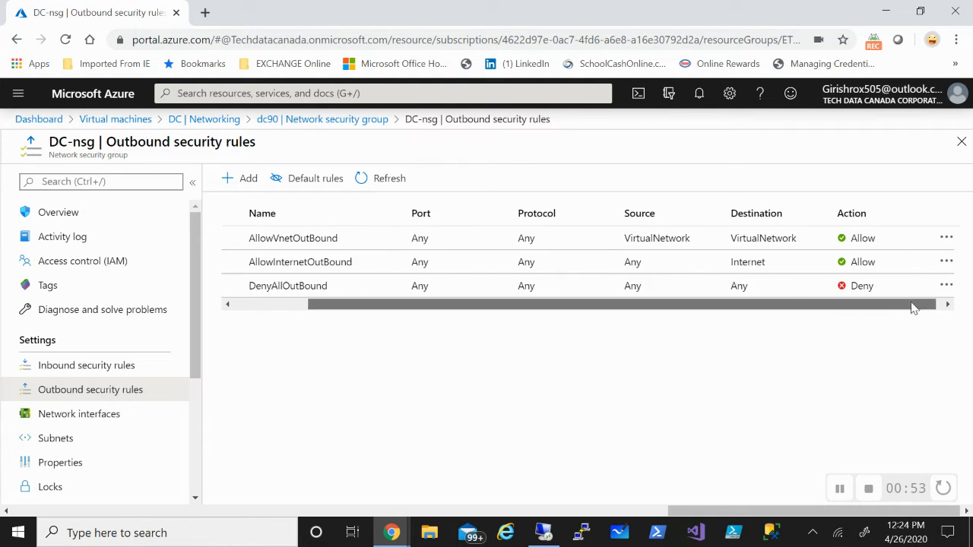
click(945, 261)
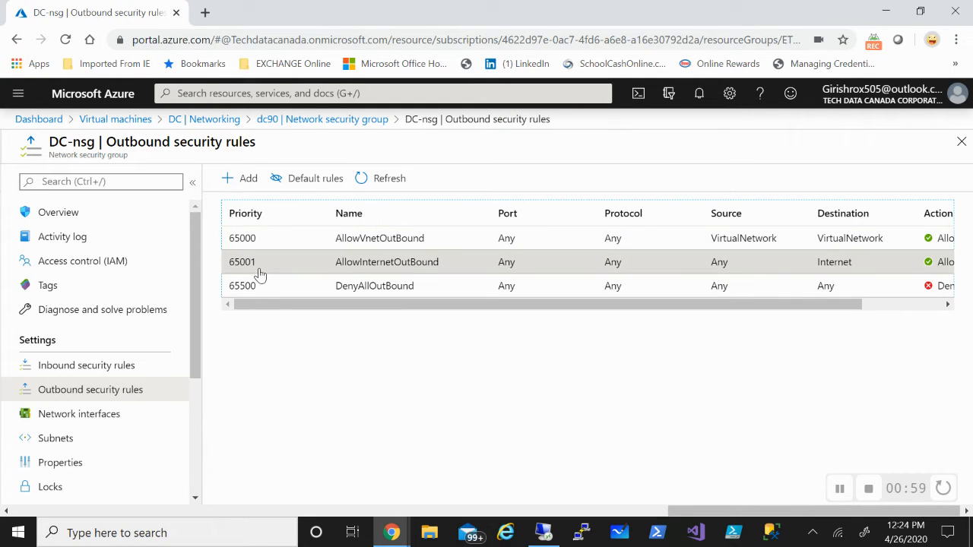
mouse_move(342, 427)
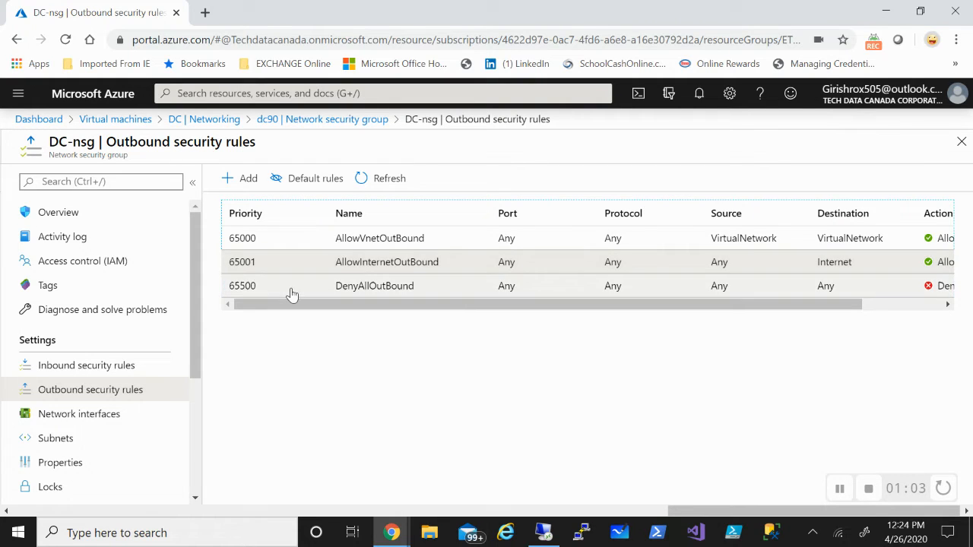
mouse_move(596, 403)
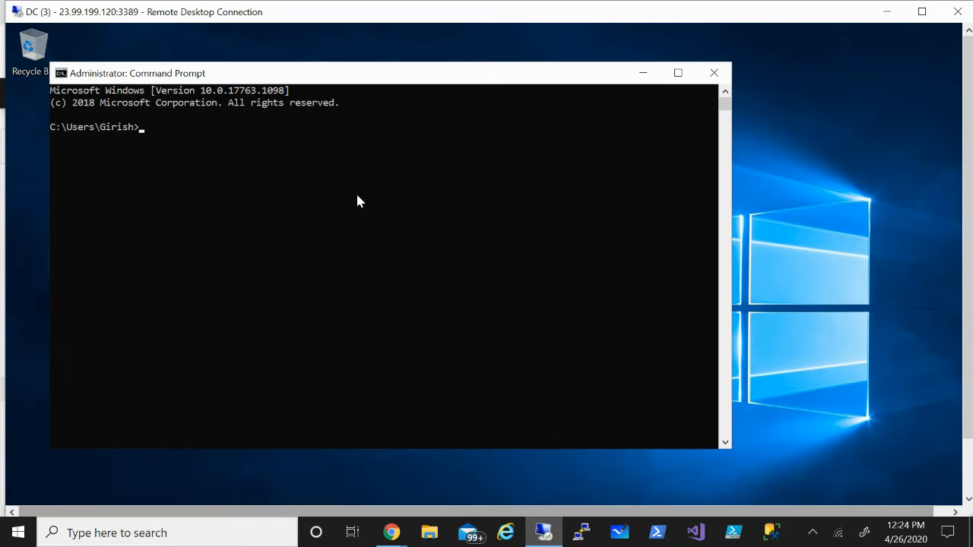
Ping google.com from DC's command prompt to confirm replies with no packet loss
text(Ping google.com)
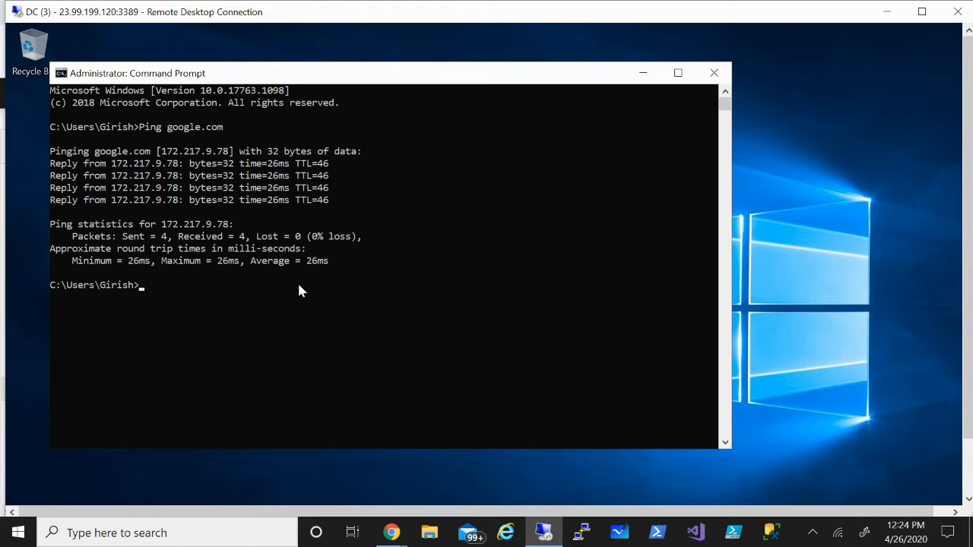
text(Ping google.com -)
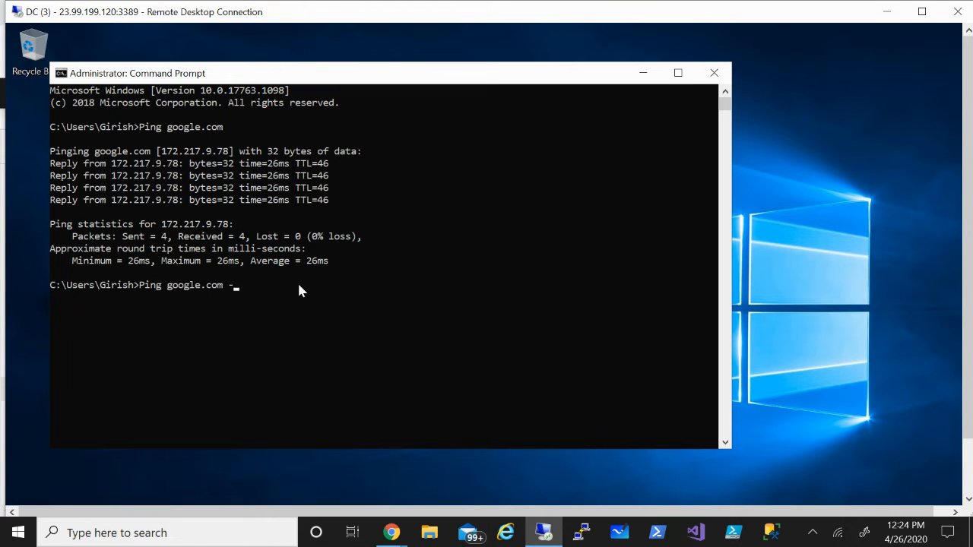
key(Return)
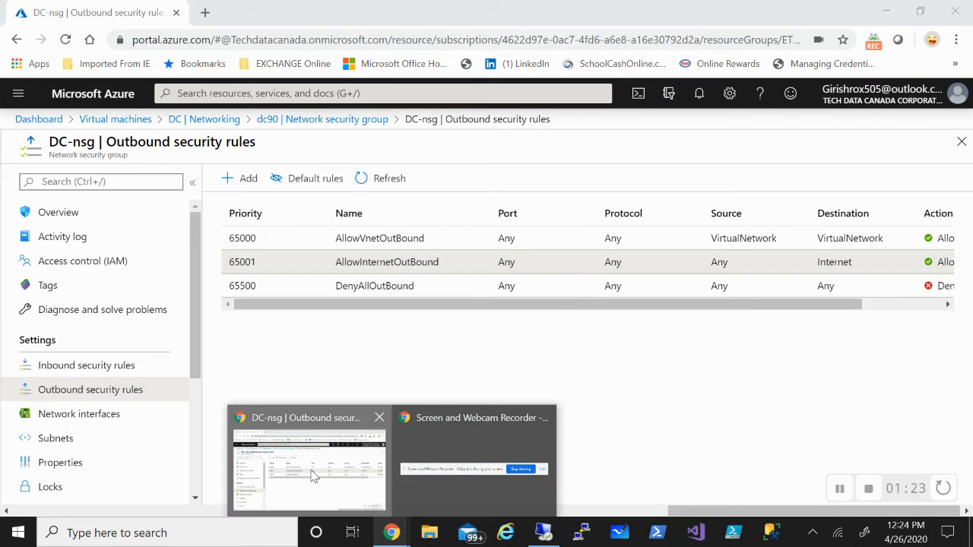
Begin a new outbound rule whose destination is the Internet service tag
click(247, 178)
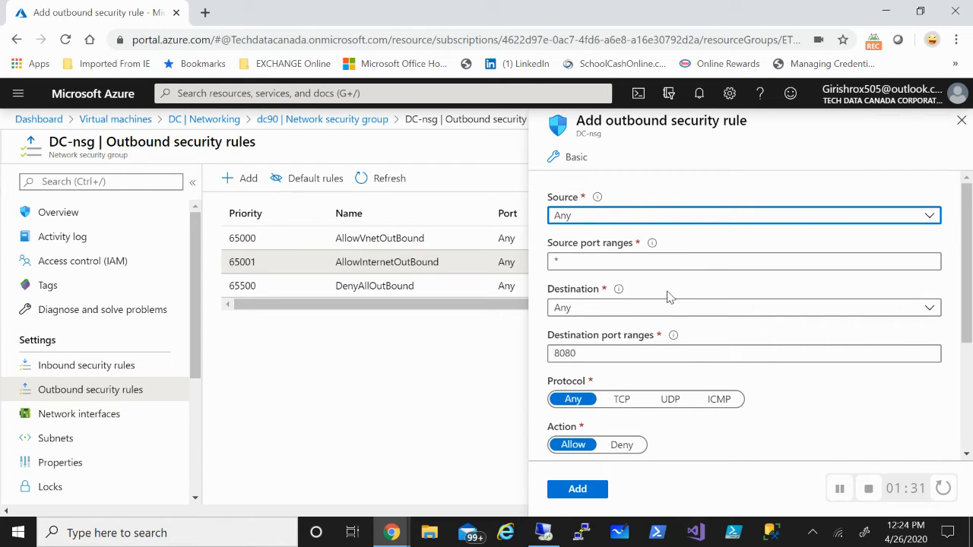
click(743, 307)
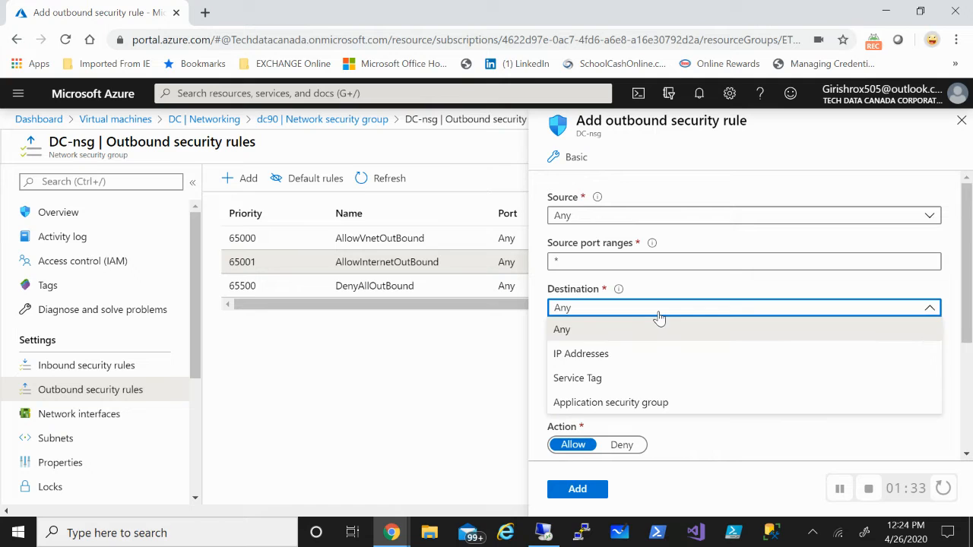
click(578, 377)
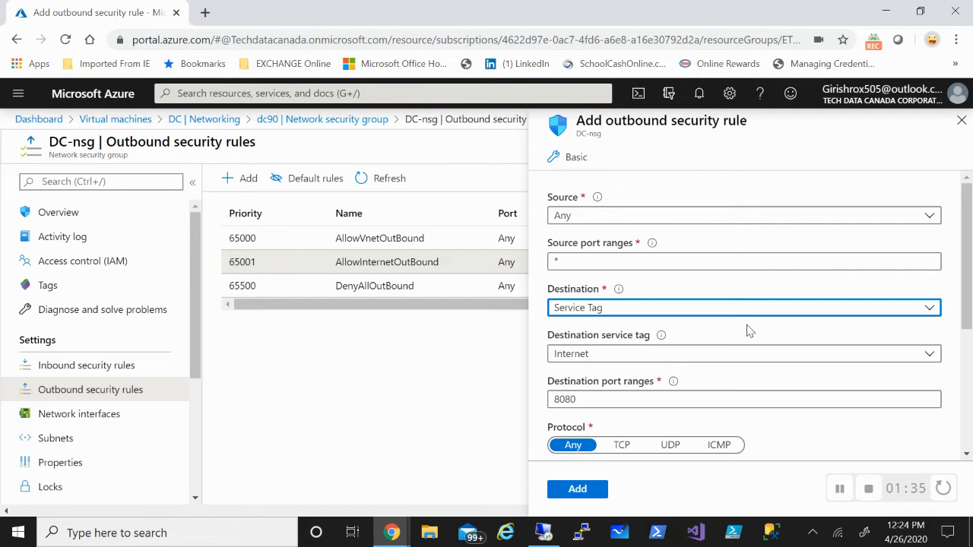
click(743, 353)
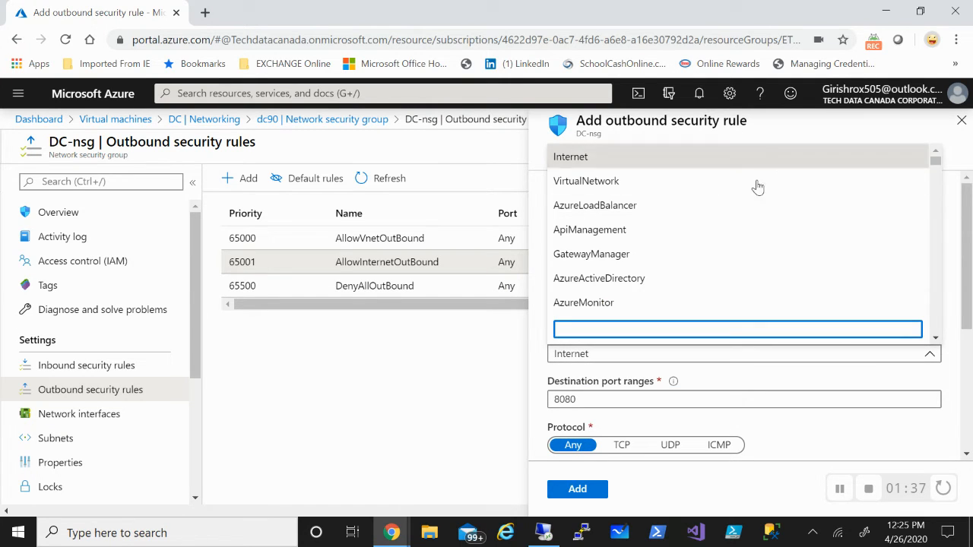
scroll(down, 3)
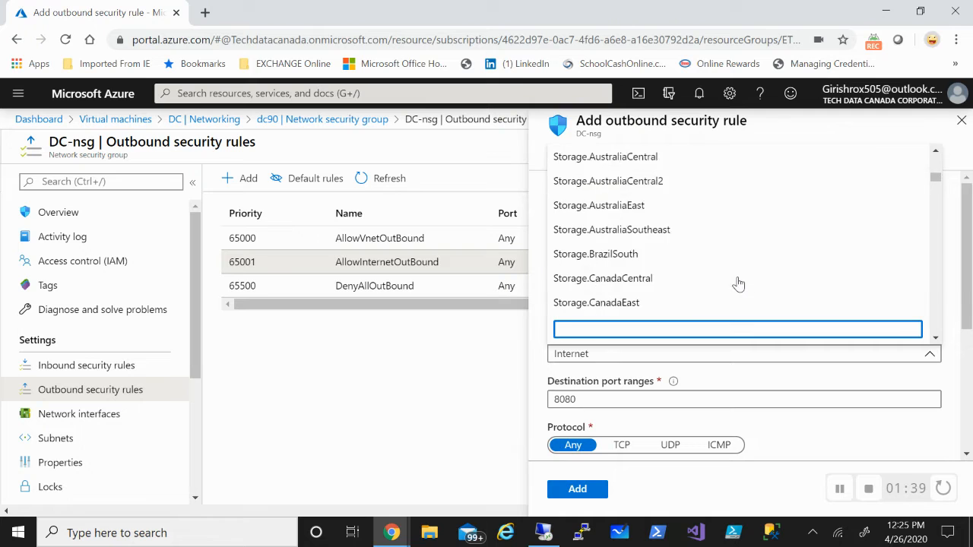
scroll(up, 3)
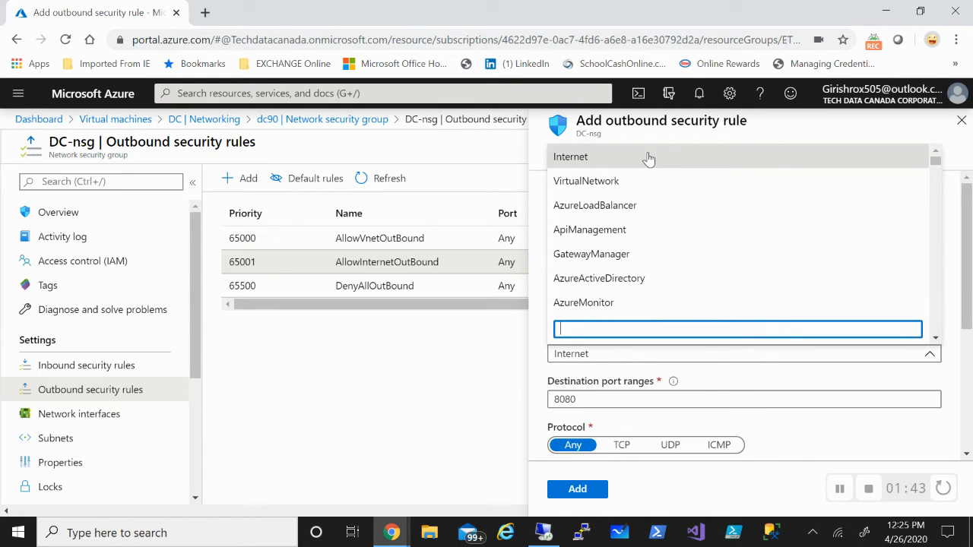
click(570, 156)
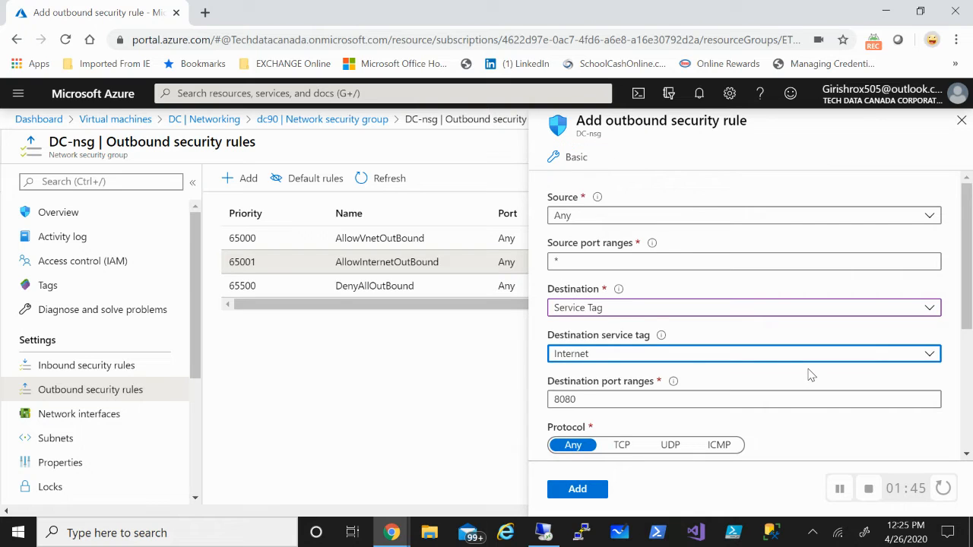
scroll(down, 3)
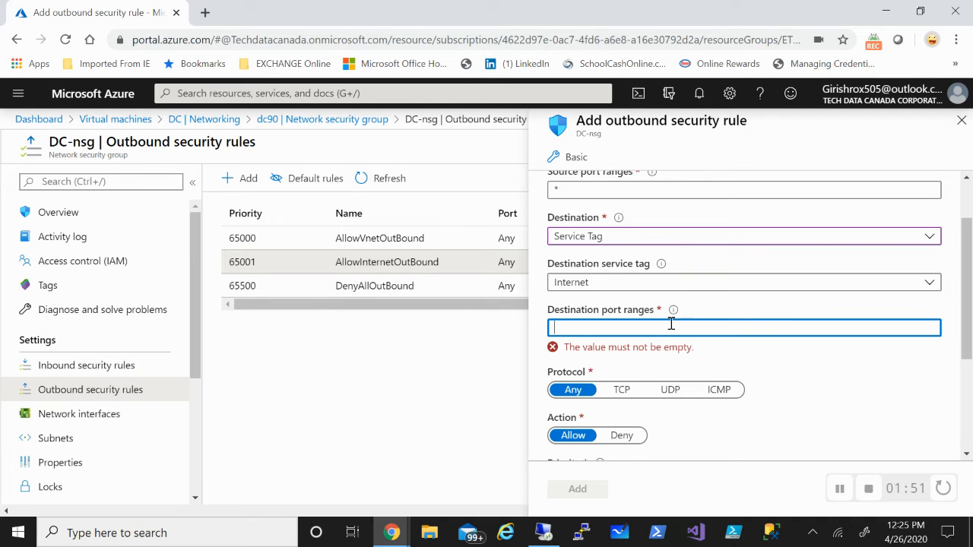
Set the rule's destination port range to * and its action to Deny
text(*)
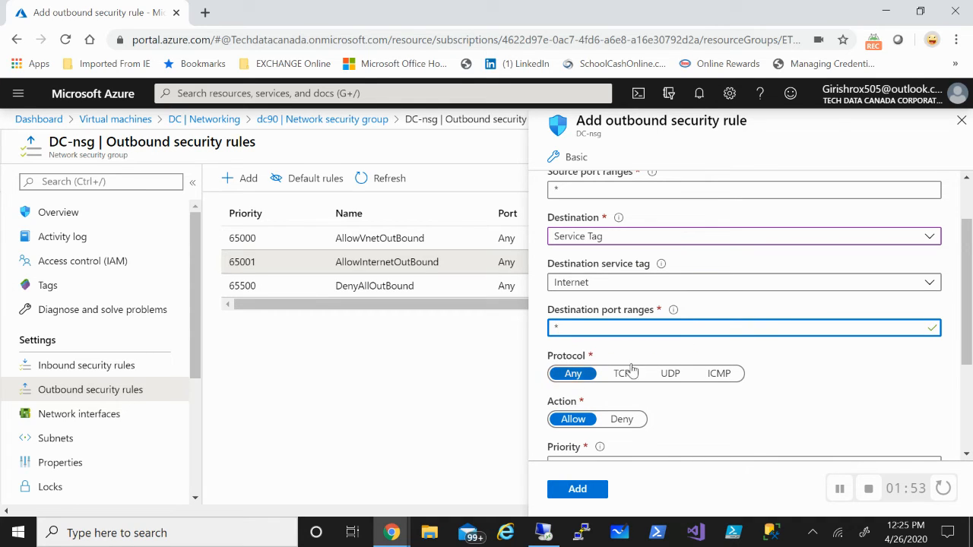
scroll(down, 3)
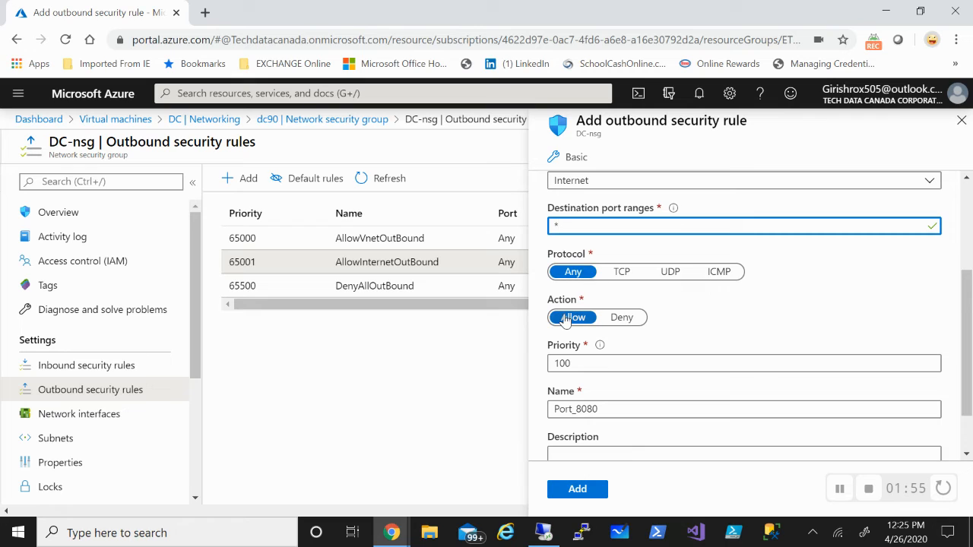
click(620, 318)
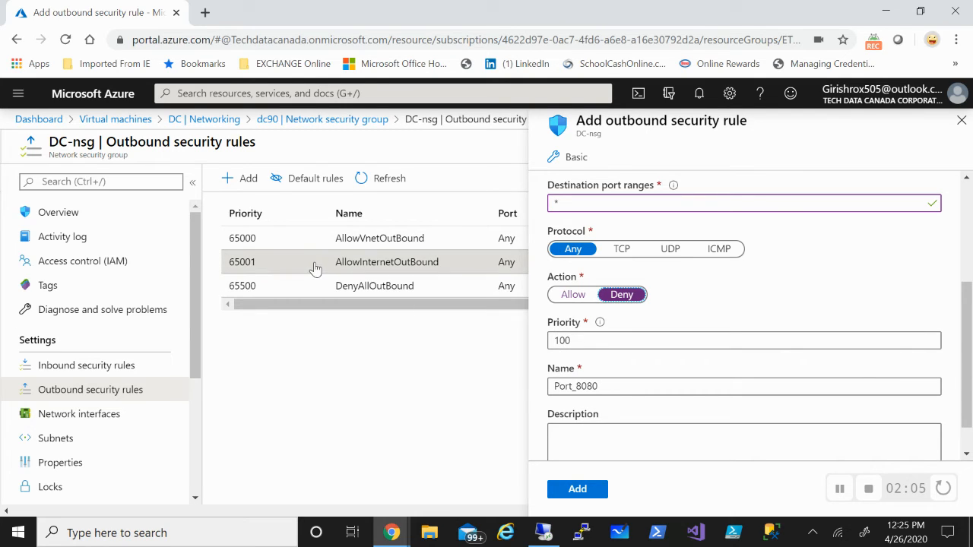
Name the rule denyinternet, describe it 'no internet', and add it at priority 100
click(744, 386)
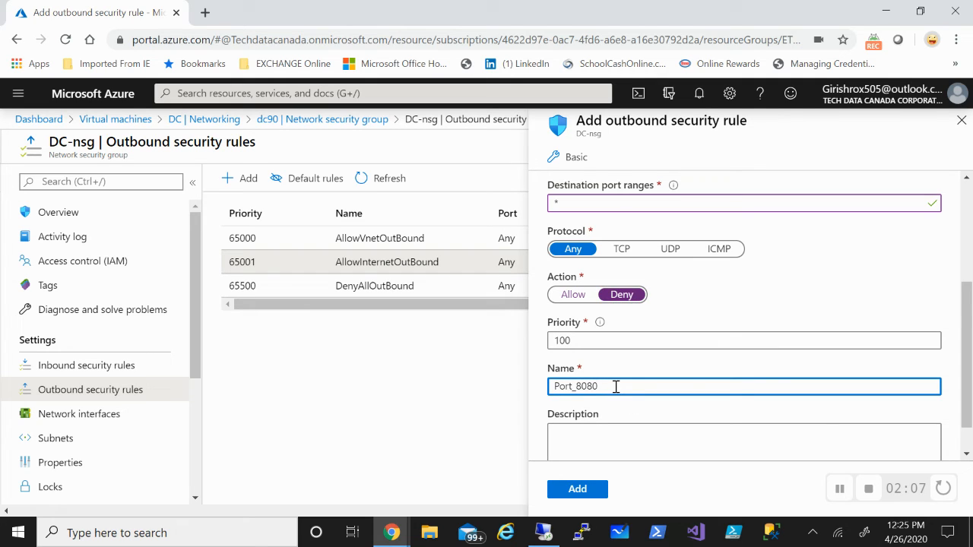
text(Den)
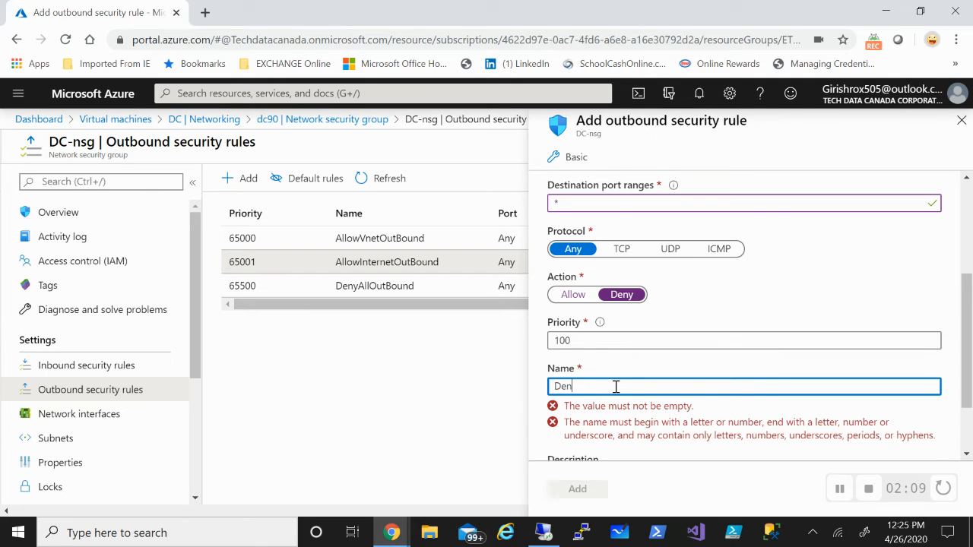
text(y Inte)
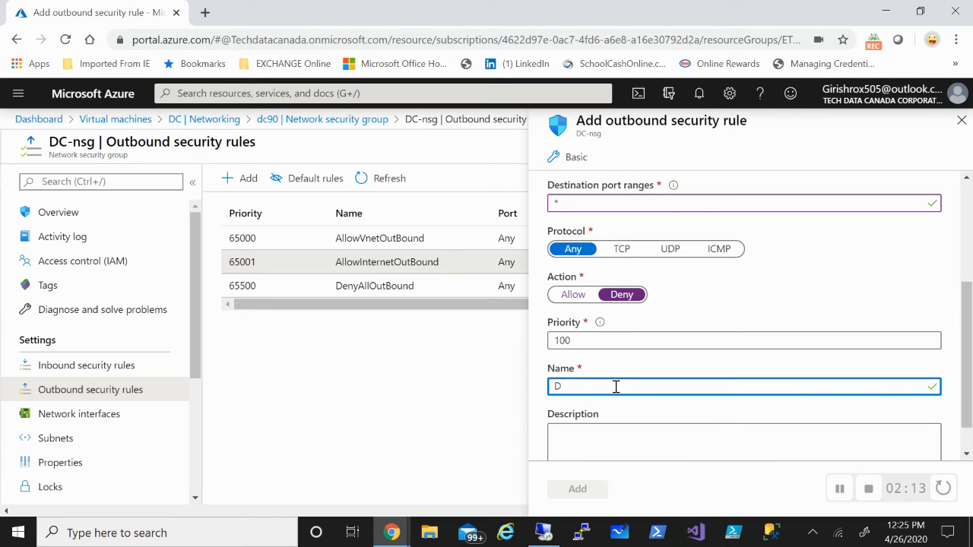
text(eny)
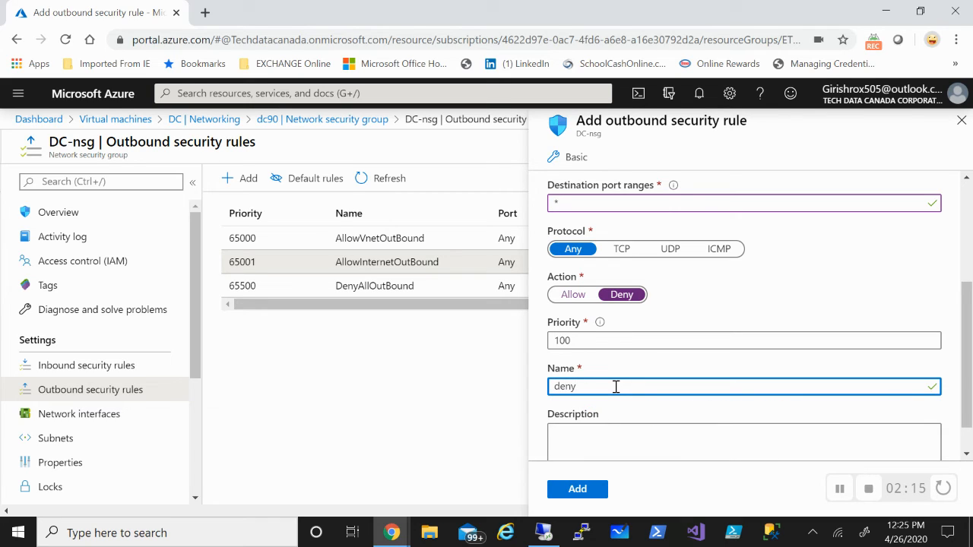
text(internet)
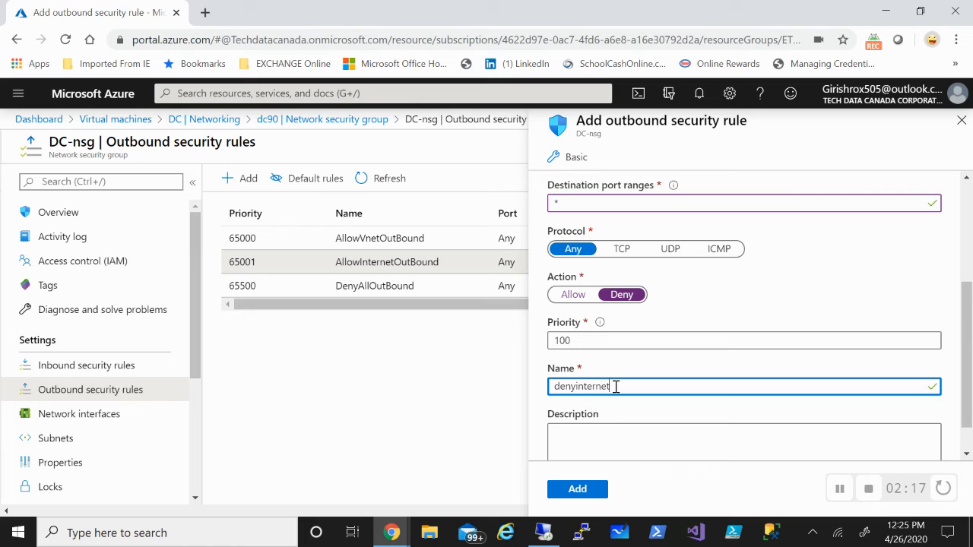
click(743, 440)
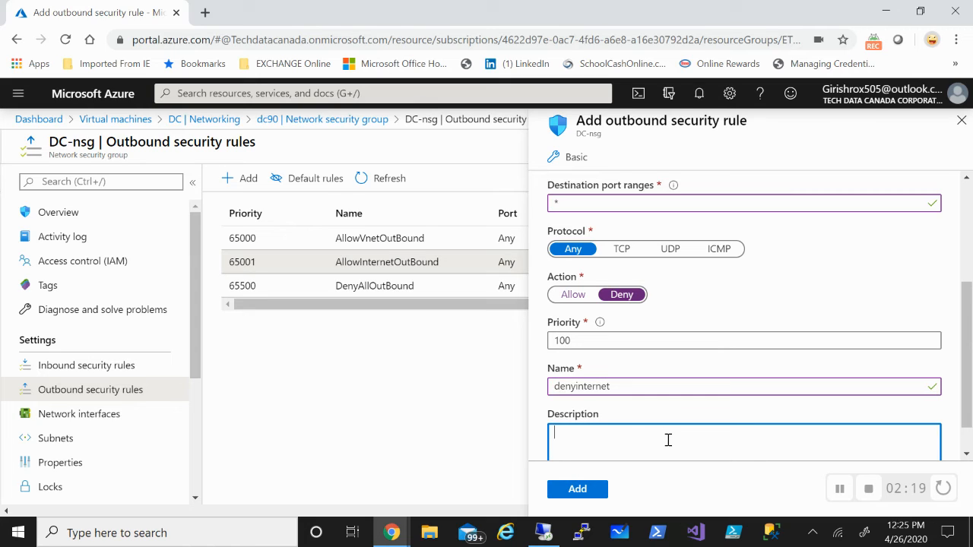
text(no internet)
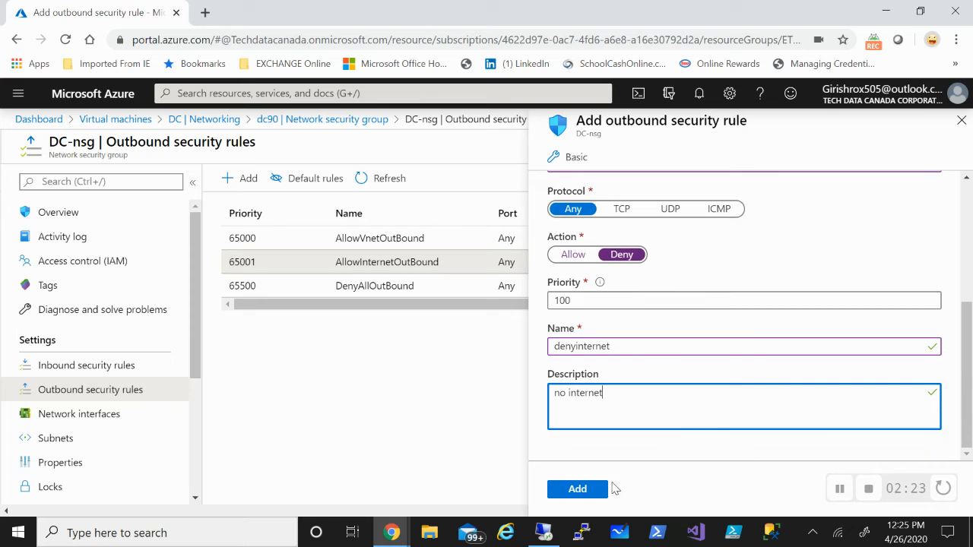
click(578, 489)
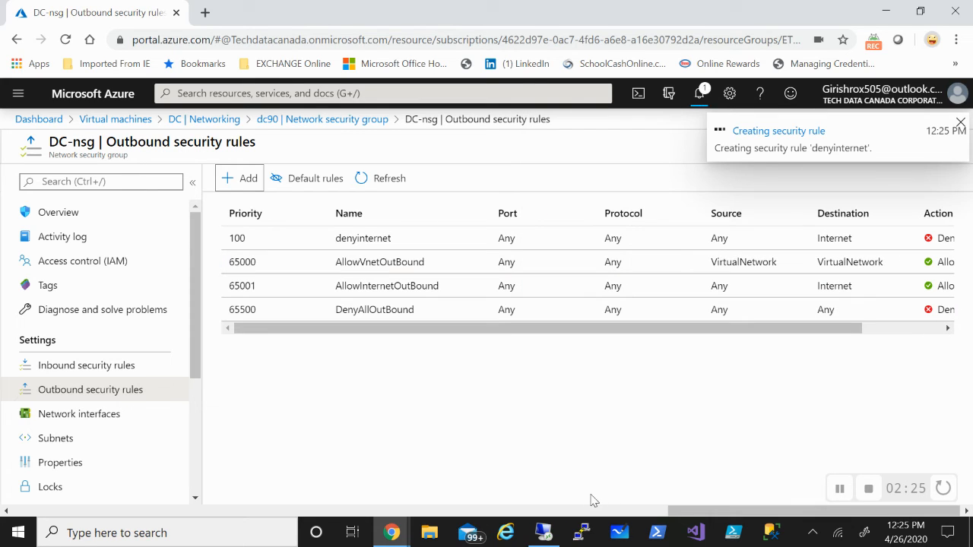
mouse_move(788, 453)
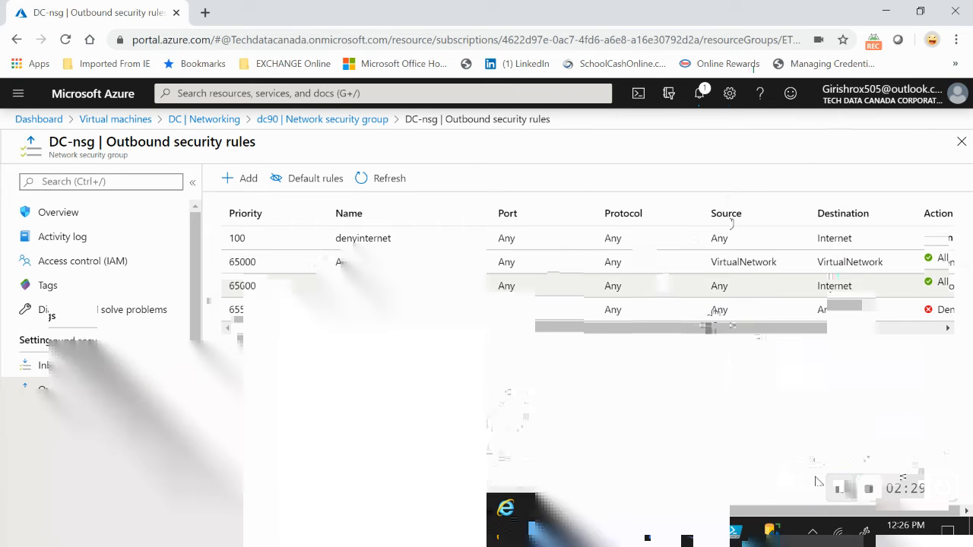
click(697, 93)
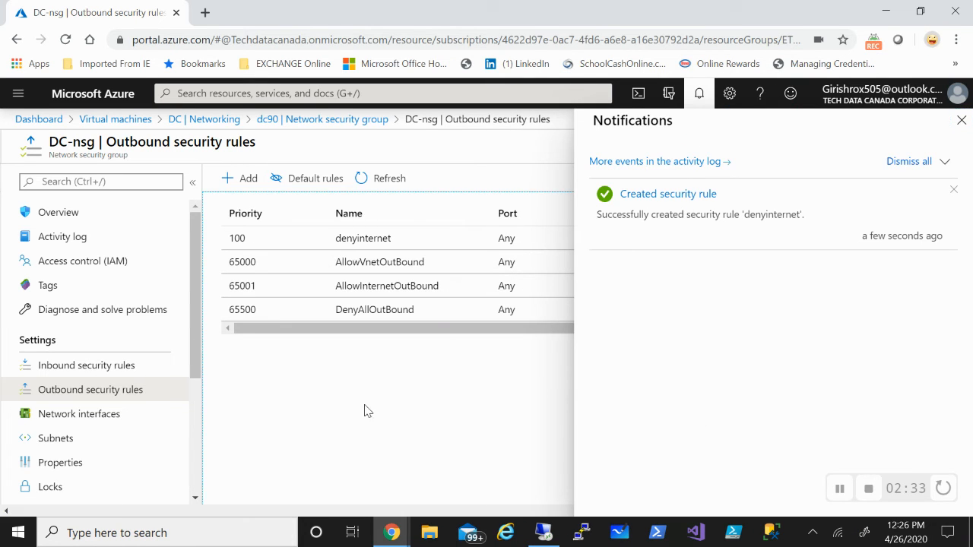
click(960, 120)
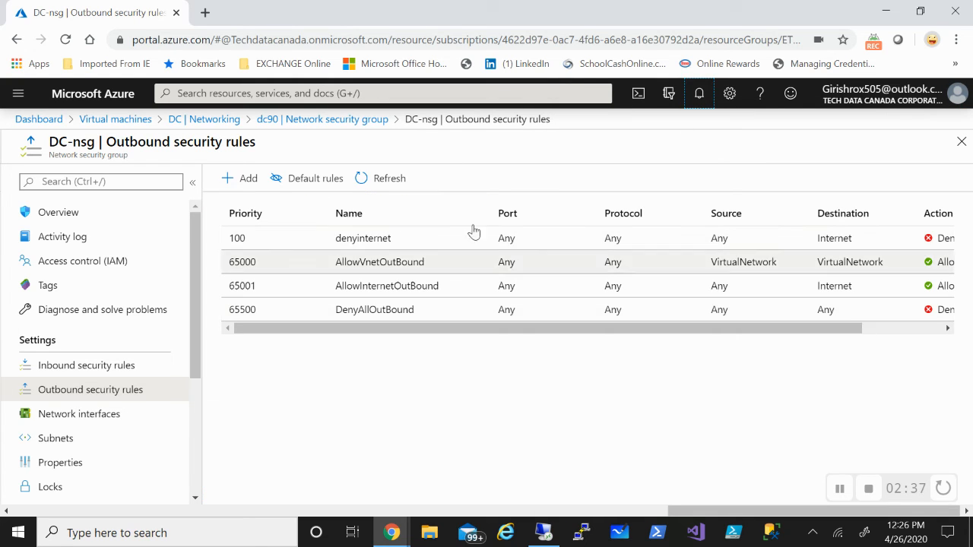
mouse_move(541, 502)
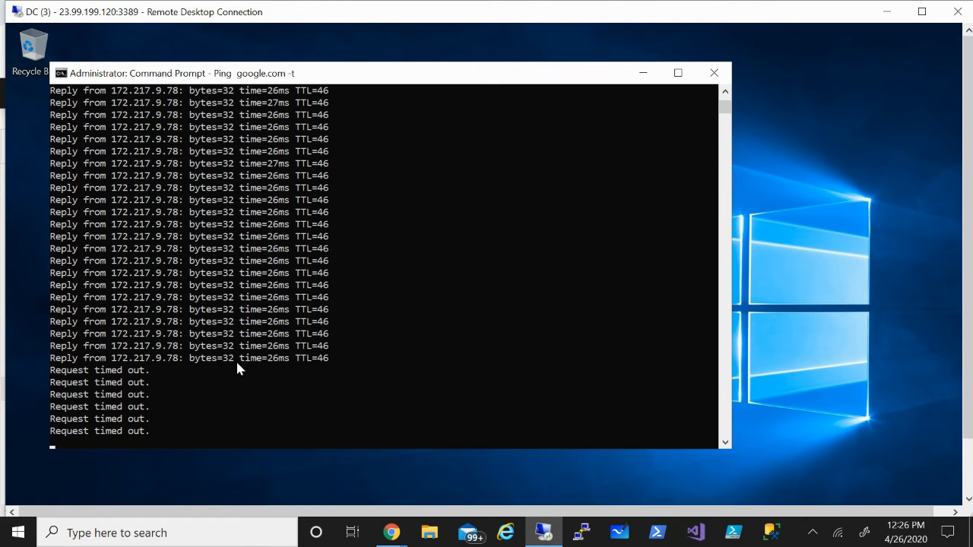
mouse_move(604, 228)
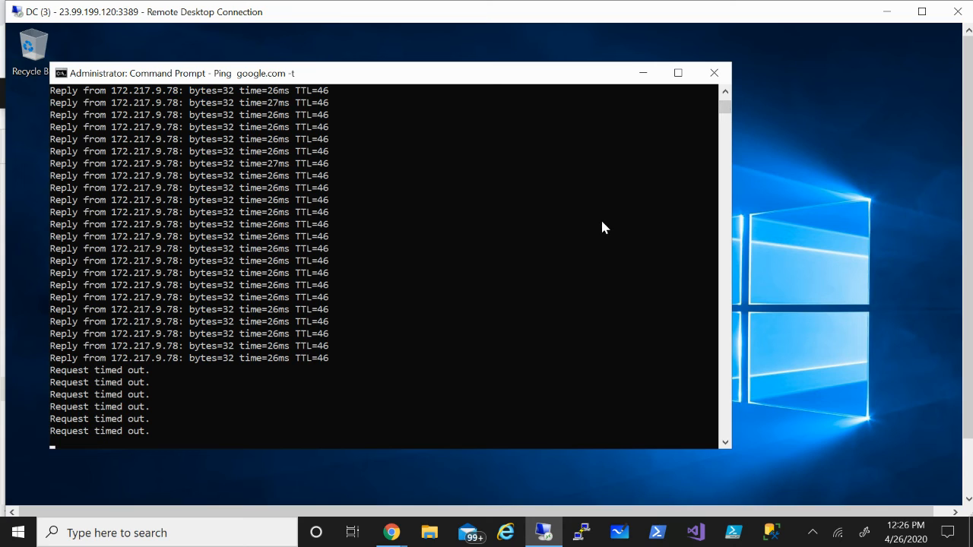